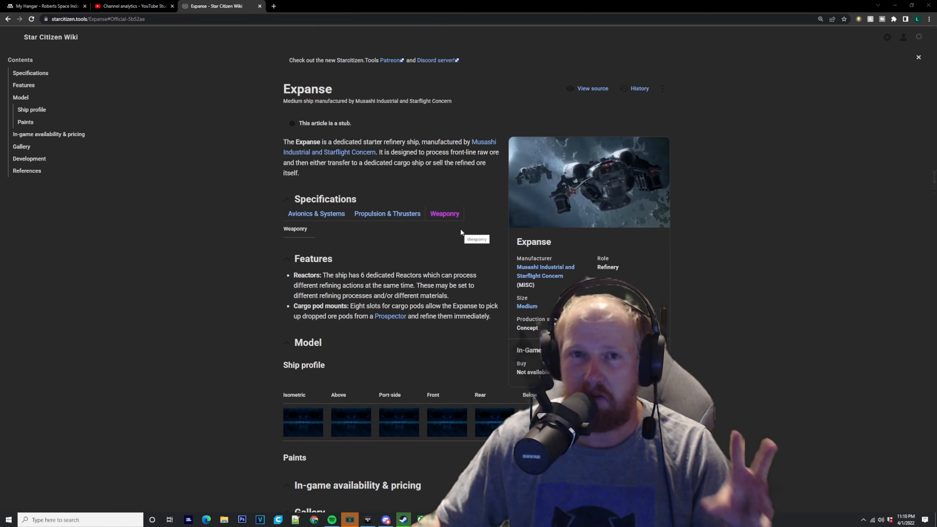
pyautogui.moveTo(334, 230)
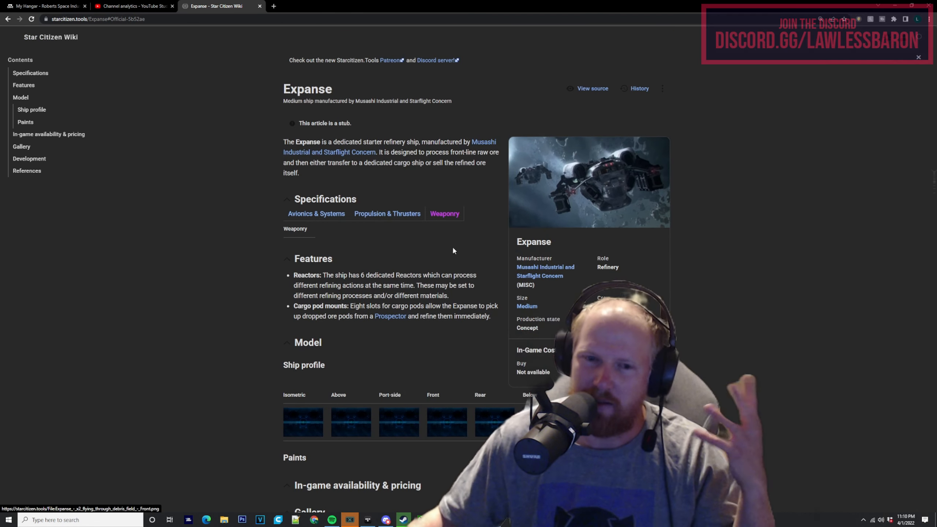
# View the Prospector ore-pod gallery picture, close the viewer, and reopen that picture
pyautogui.scroll(-3)
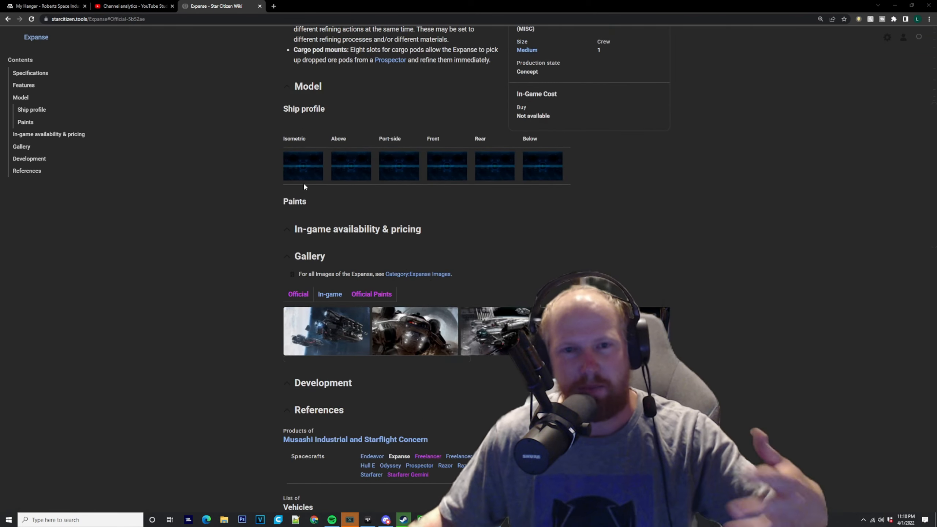
pyautogui.scroll(3)
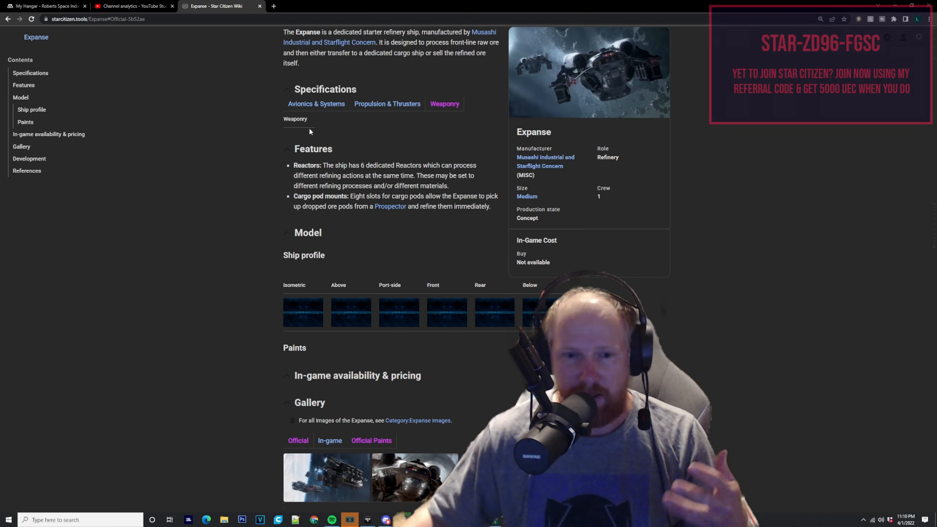
pyautogui.click(326, 478)
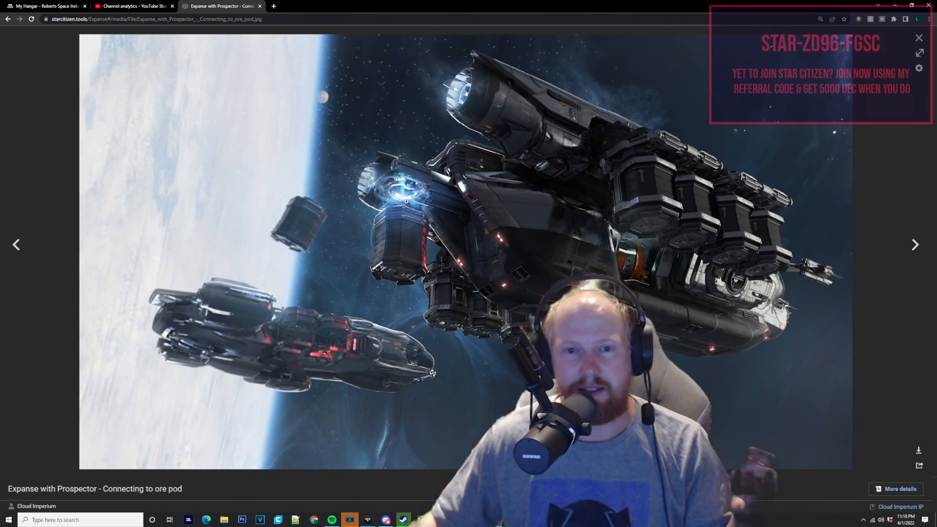
pyautogui.click(918, 38)
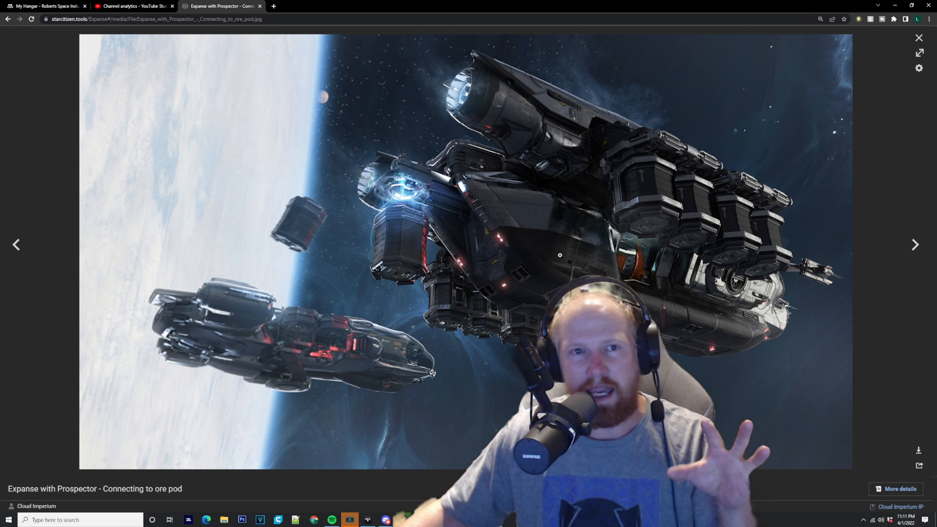
pyautogui.click(918, 37)
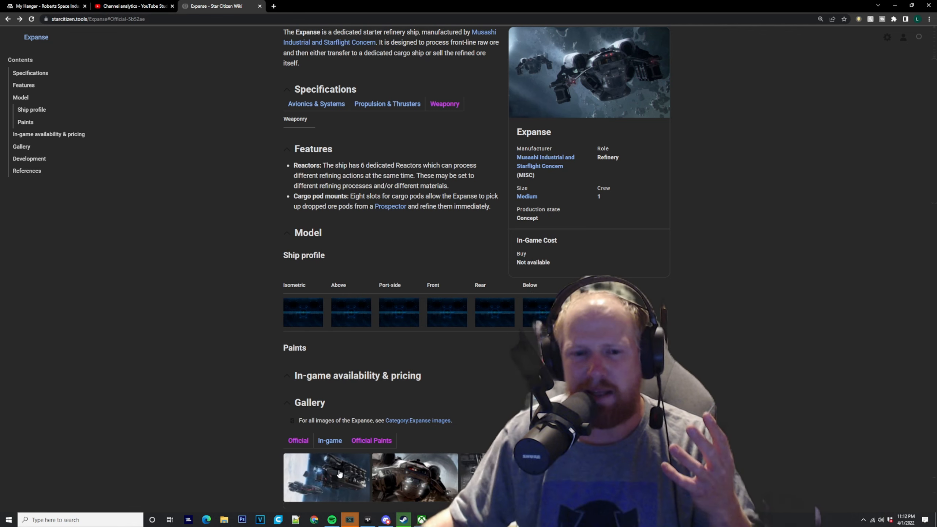
pyautogui.click(326, 477)
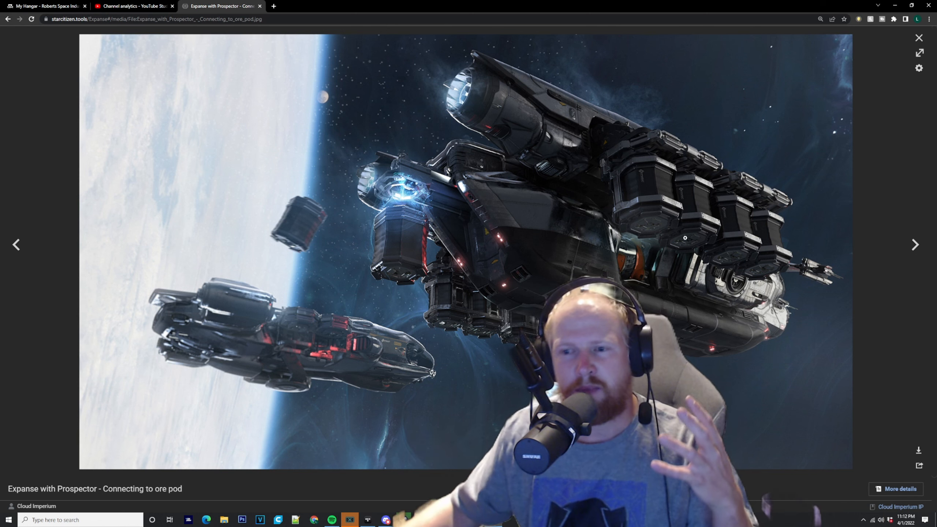
# Page past the front close-up and large-hangar images to Expanse - Ship cutaway - Starboard
pyautogui.click(915, 245)
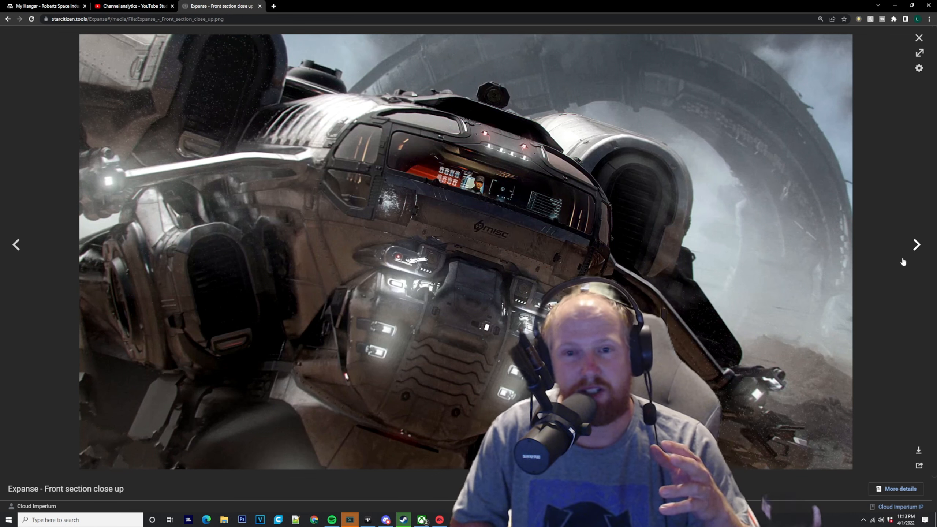
pyautogui.moveTo(891, 264)
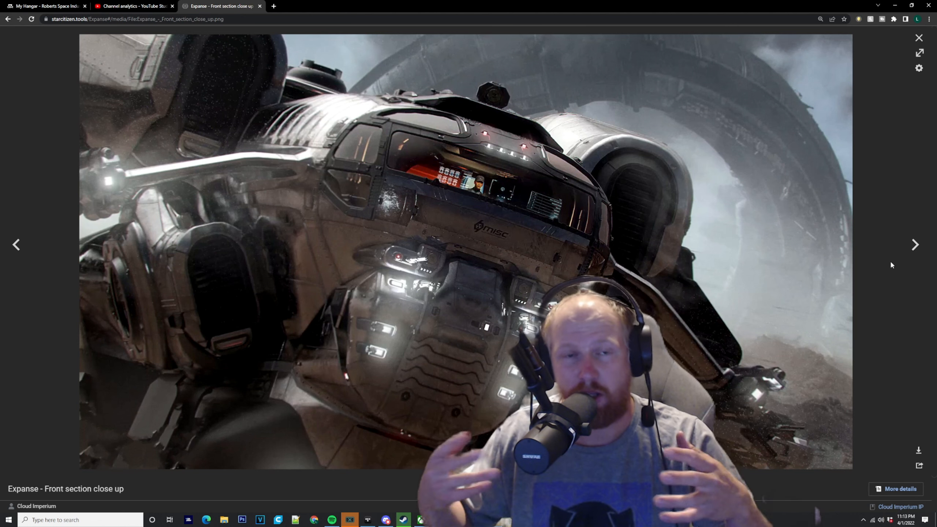
pyautogui.click(915, 245)
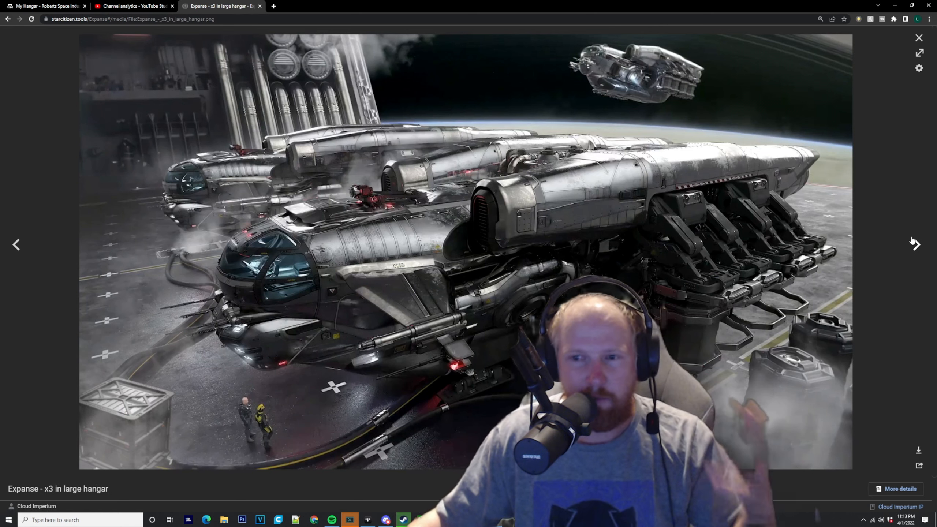
pyautogui.click(915, 245)
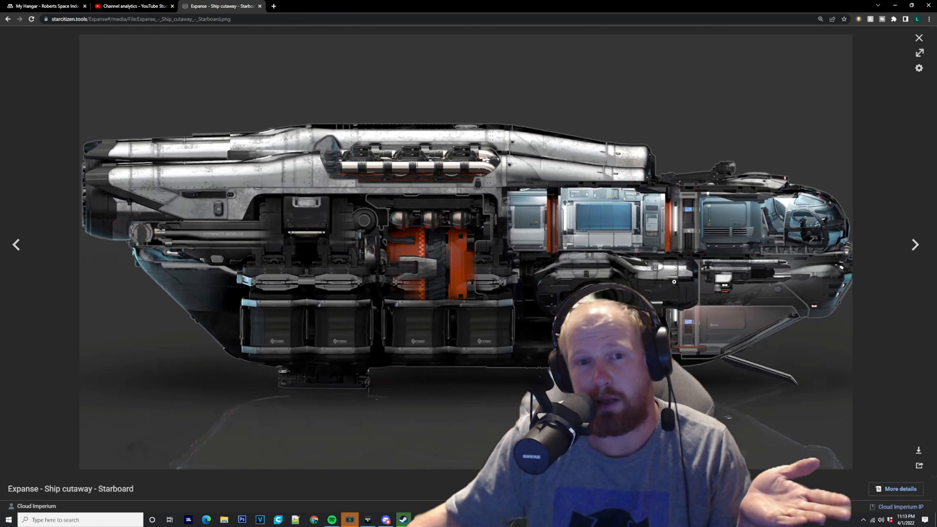
# Open the Expanse x3 in large hangar image as a standalone full-resolution file
pyautogui.click(915, 245)
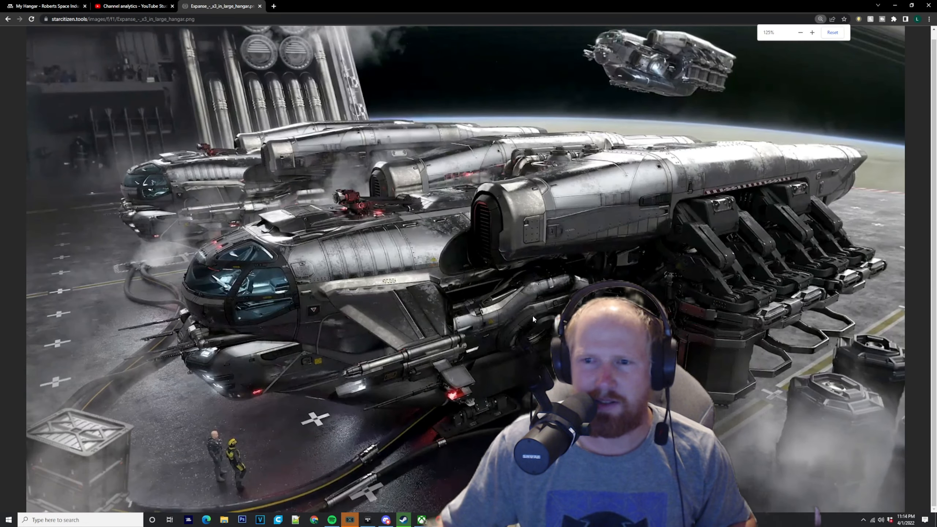
# Go back to the media viewer showing Expanse - Ship cutaway - Starboard
pyautogui.click(799, 32)
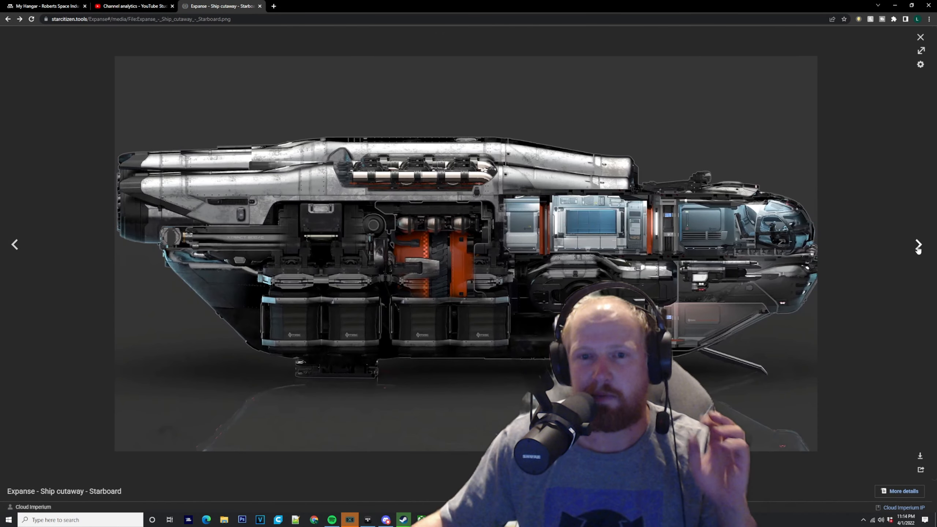
# Page through Operations room, Flying over city and asteroid images to x2 debris field front
pyautogui.click(919, 245)
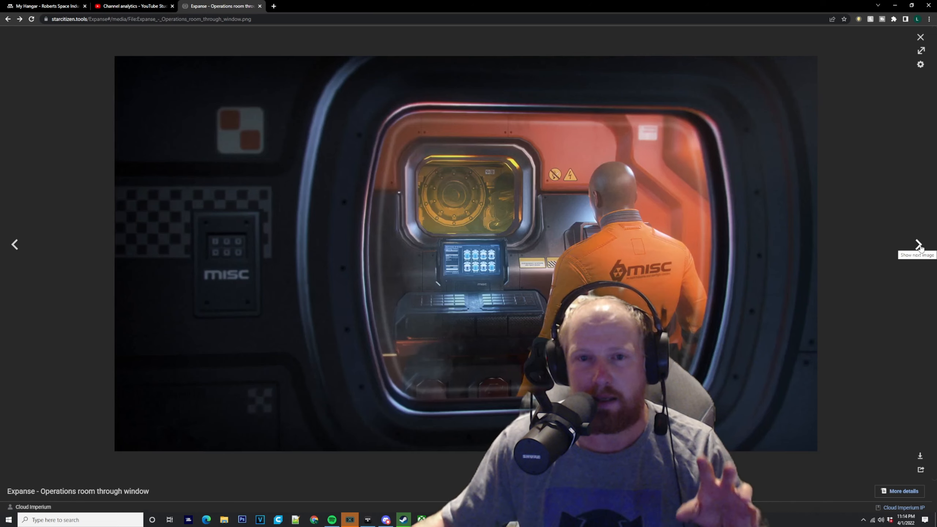
pyautogui.click(918, 245)
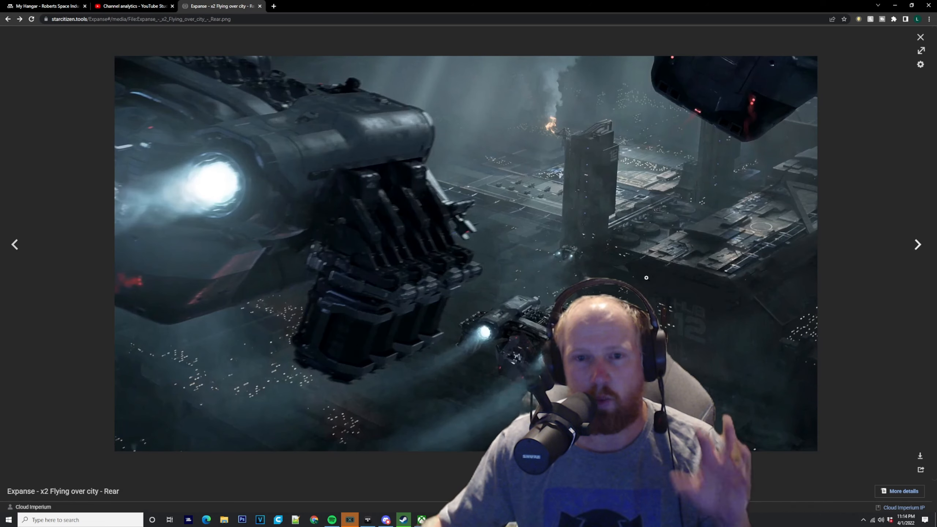
pyautogui.click(917, 244)
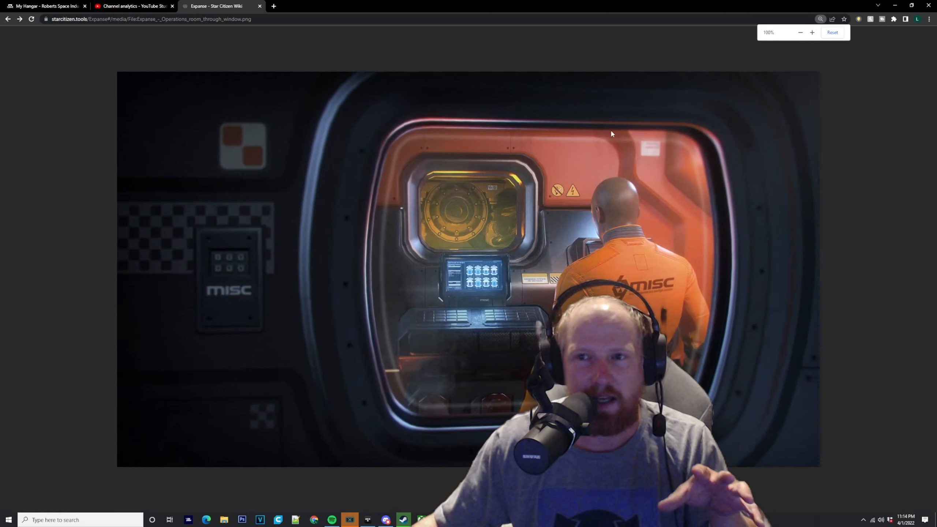
pyautogui.click(920, 245)
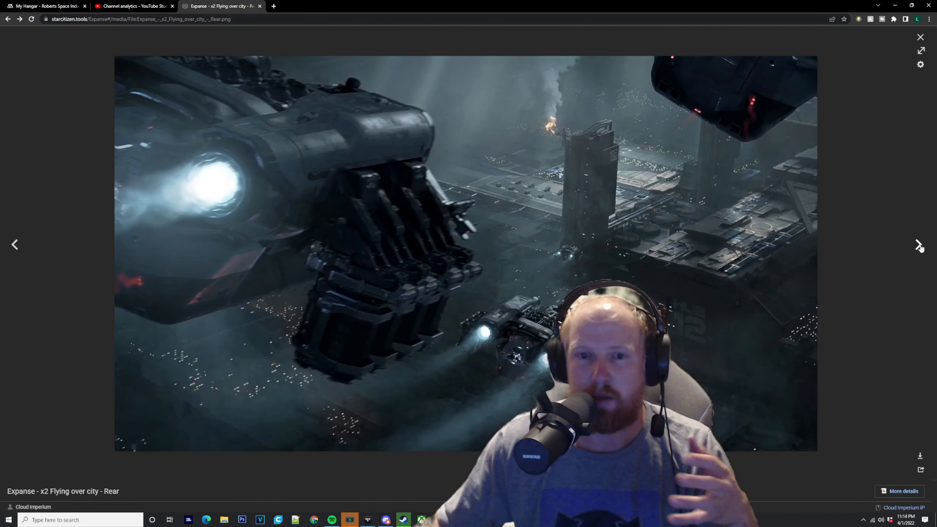
pyautogui.click(920, 245)
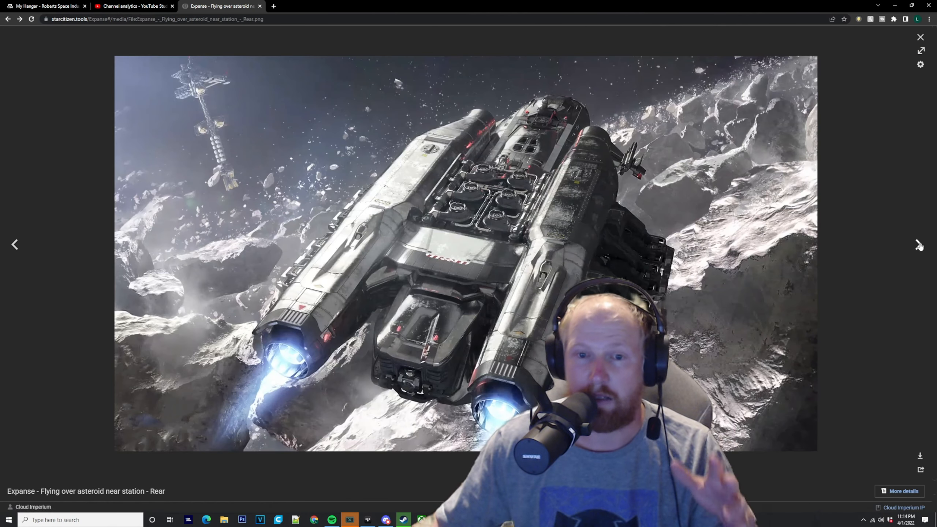
pyautogui.click(918, 245)
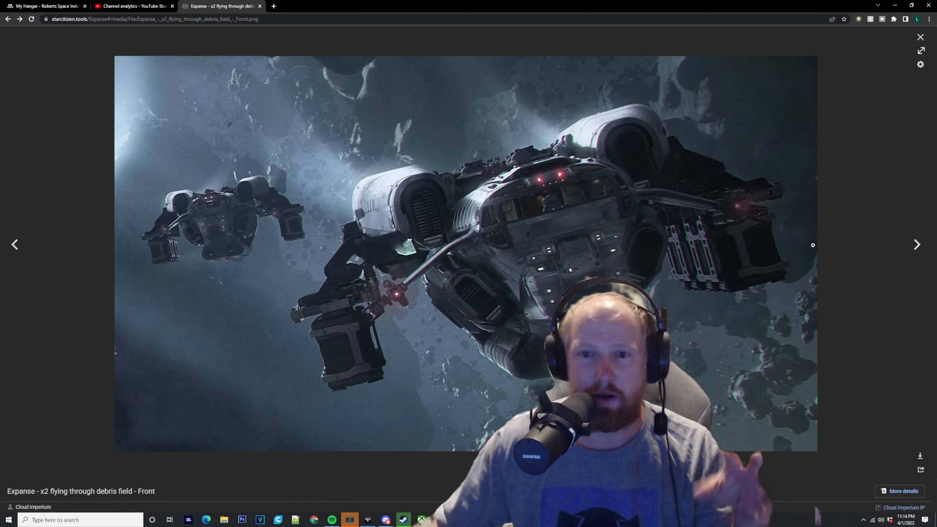
pyautogui.click(917, 244)
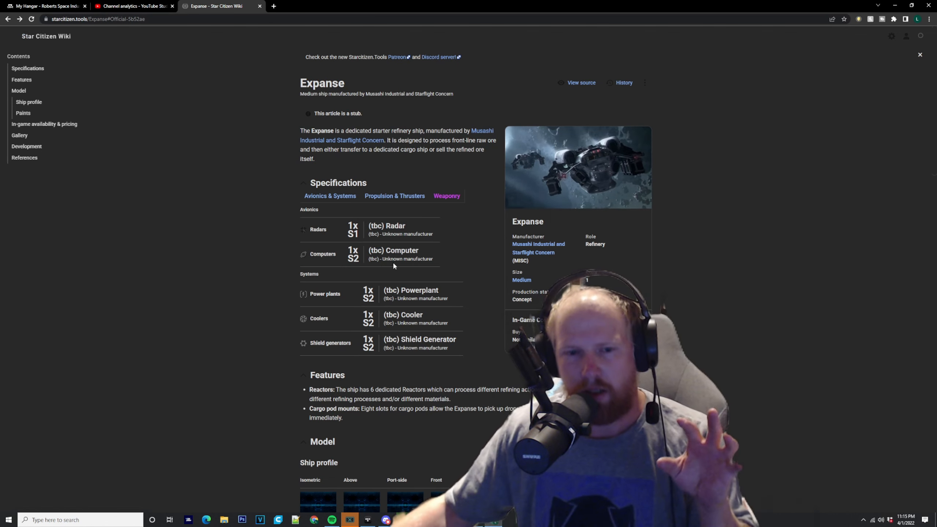
# Scroll to the Gallery and open the Prospector connecting-to-ore-pod image large
pyautogui.scroll(-3)
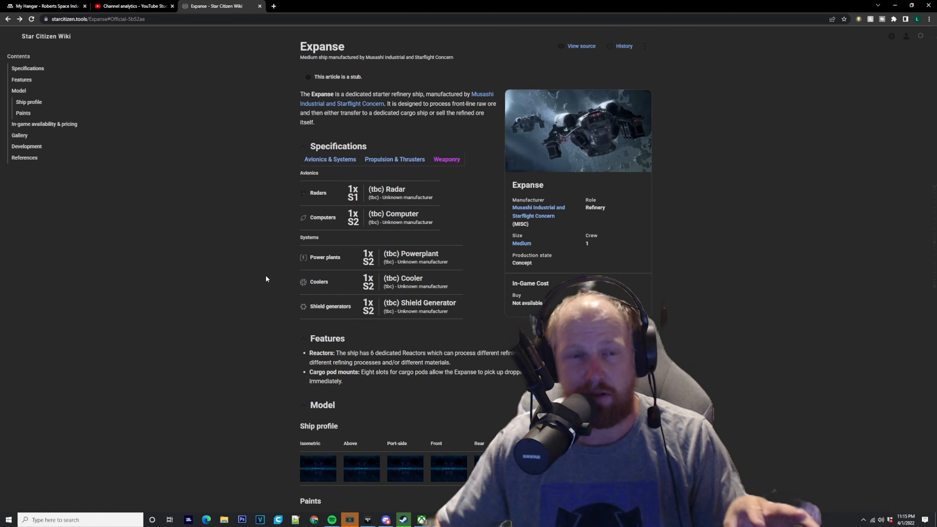
pyautogui.moveTo(251, 263)
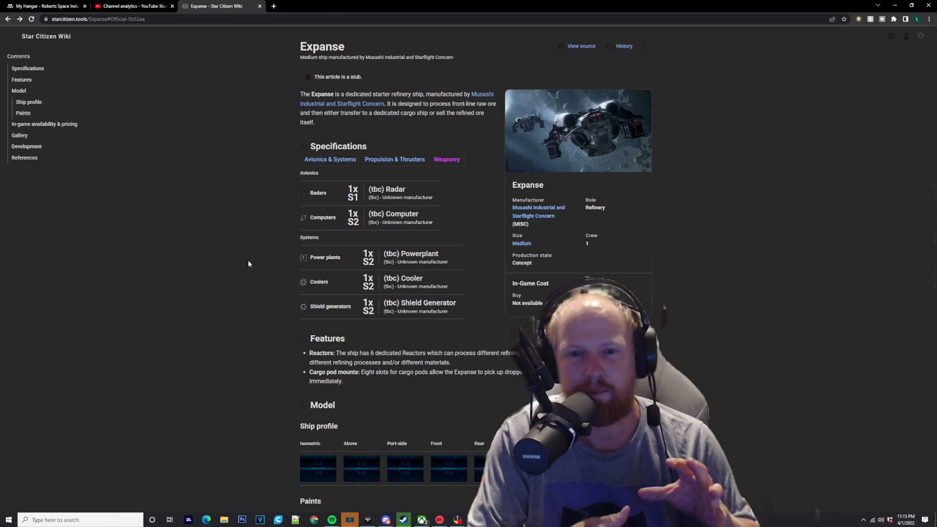
pyautogui.scroll(-3)
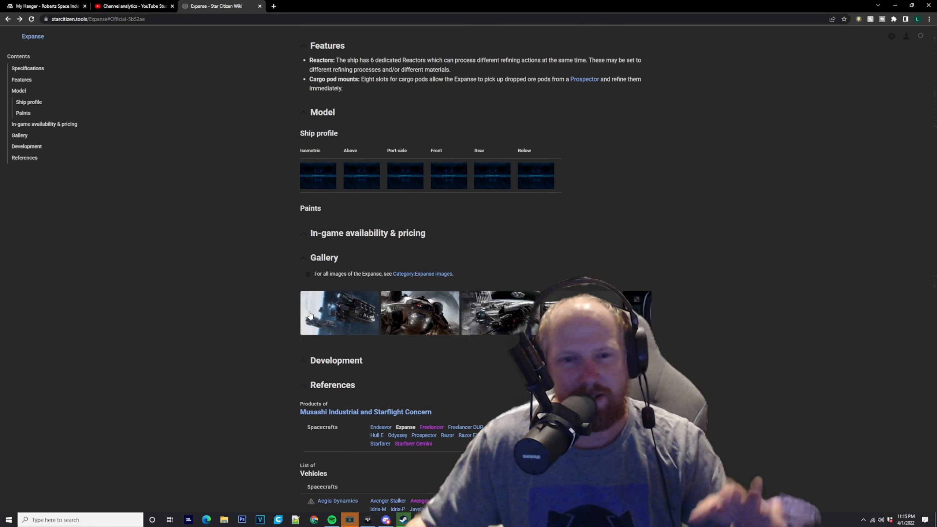
pyautogui.click(339, 313)
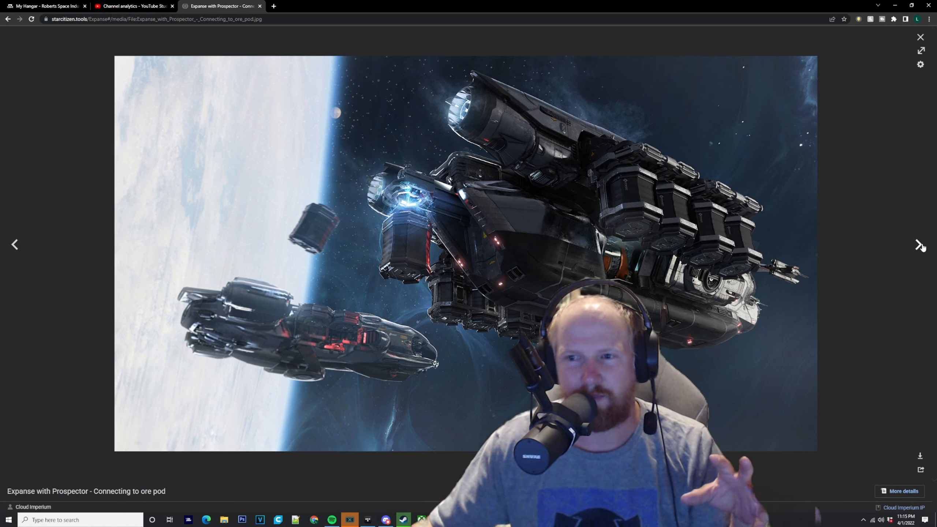
# Page forward through the gallery, returning to the front section close-up image
pyautogui.click(918, 244)
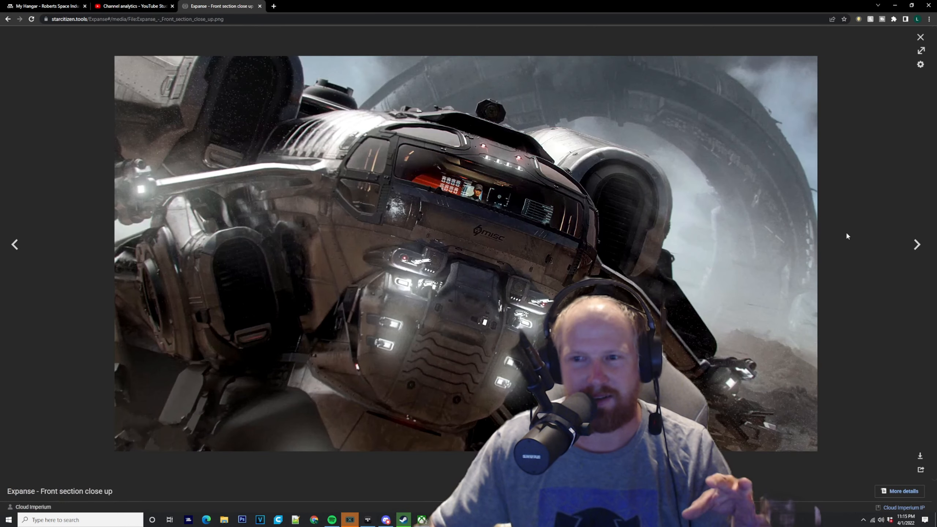
pyautogui.click(916, 244)
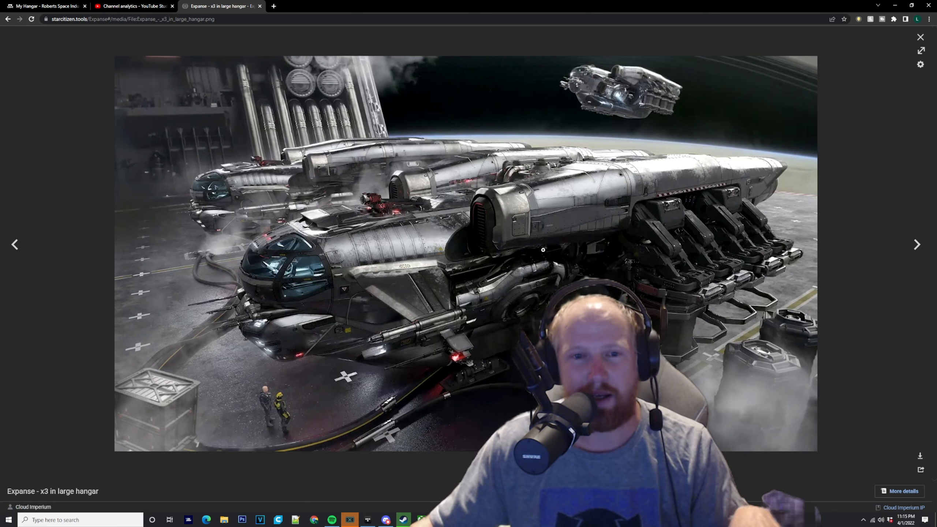
pyautogui.click(917, 245)
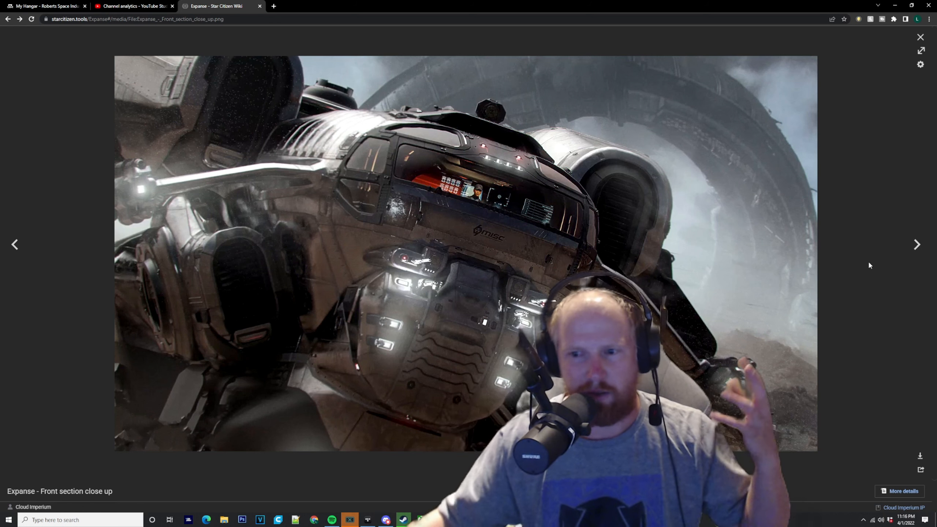
# Continue paging to the asteroid field image and open its original file
pyautogui.click(917, 245)
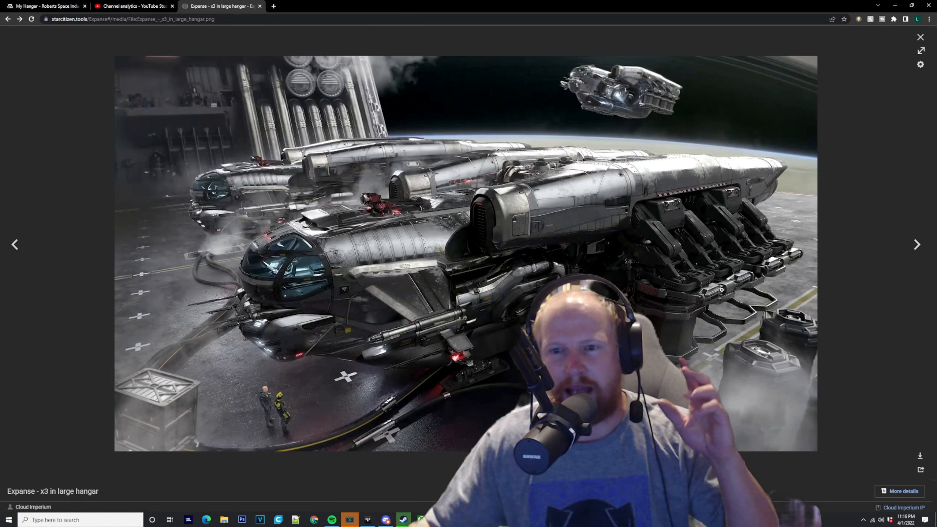
pyautogui.click(917, 245)
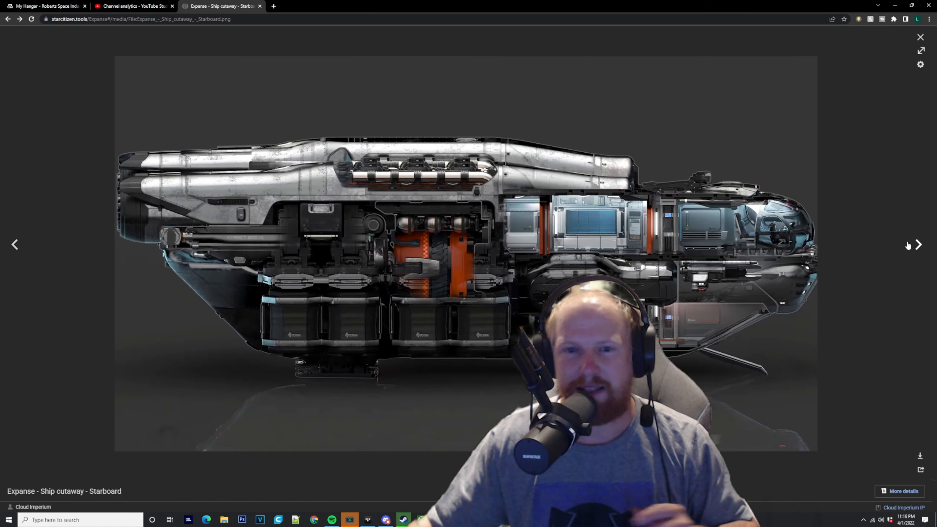
pyautogui.click(918, 245)
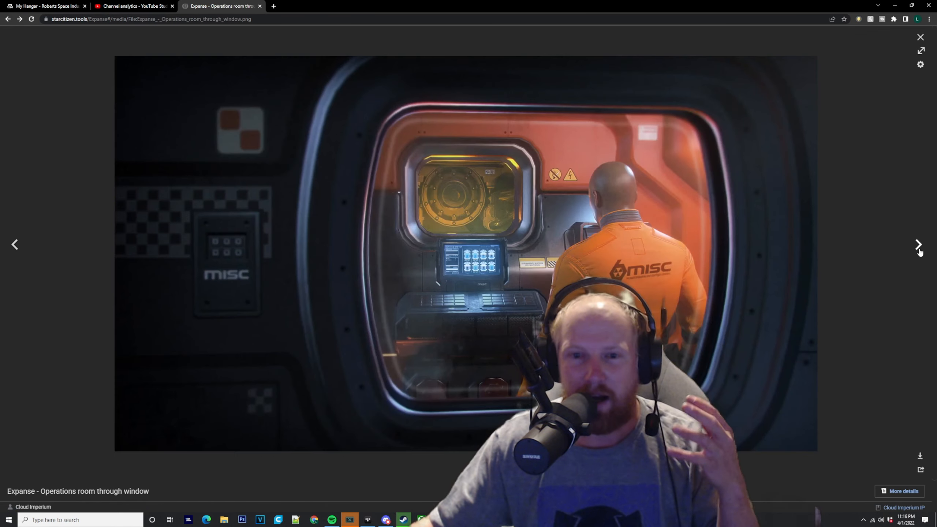
pyautogui.click(918, 245)
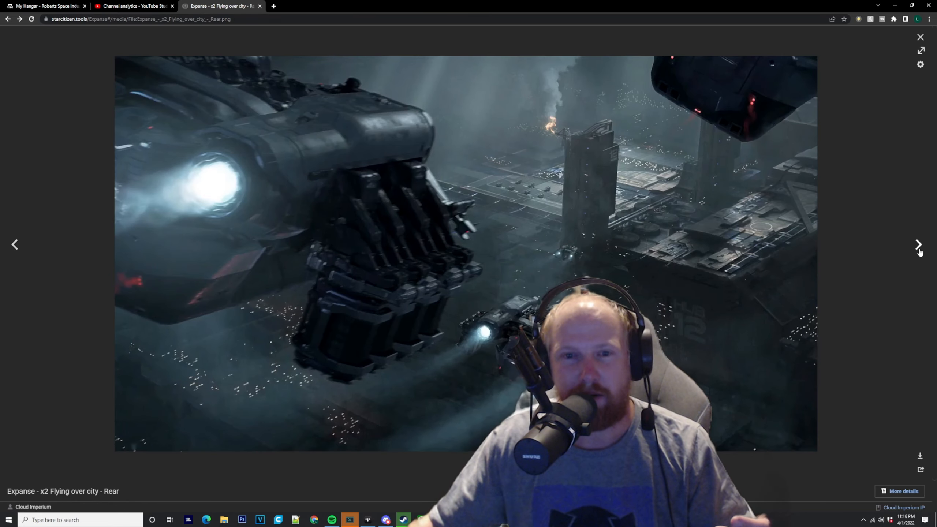
pyautogui.click(919, 244)
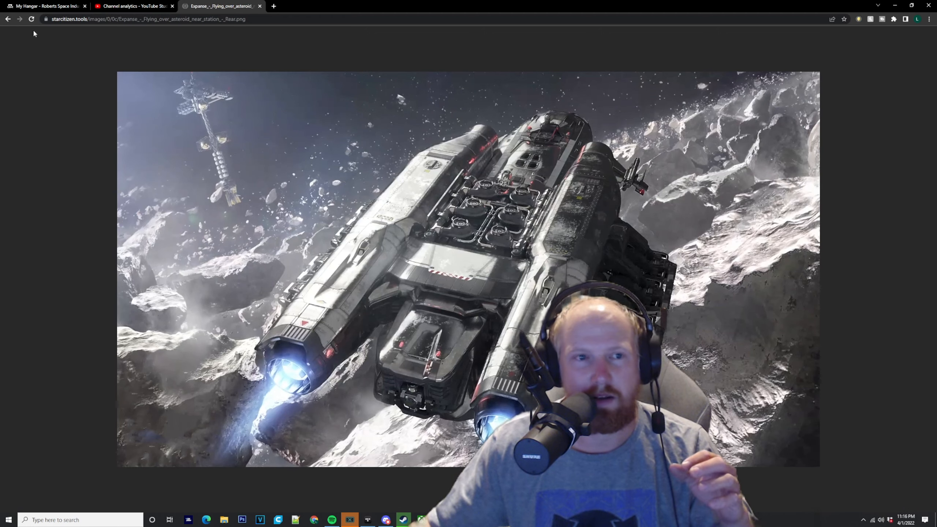
# Go back in the browser to the viewer showing Expanse - Front section - Above
pyautogui.click(8, 18)
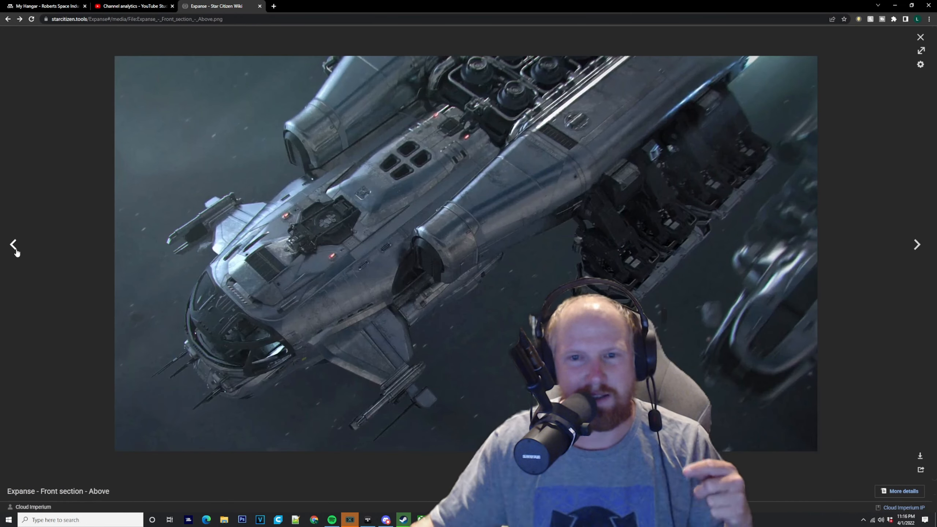
# Page back past the city and cutaway images to Expanse - Front section close up
pyautogui.click(916, 244)
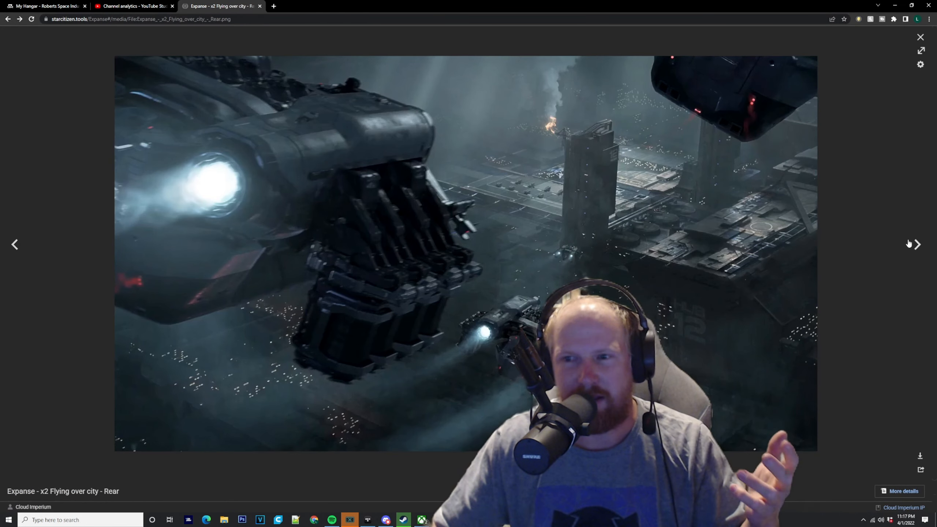
pyautogui.click(916, 245)
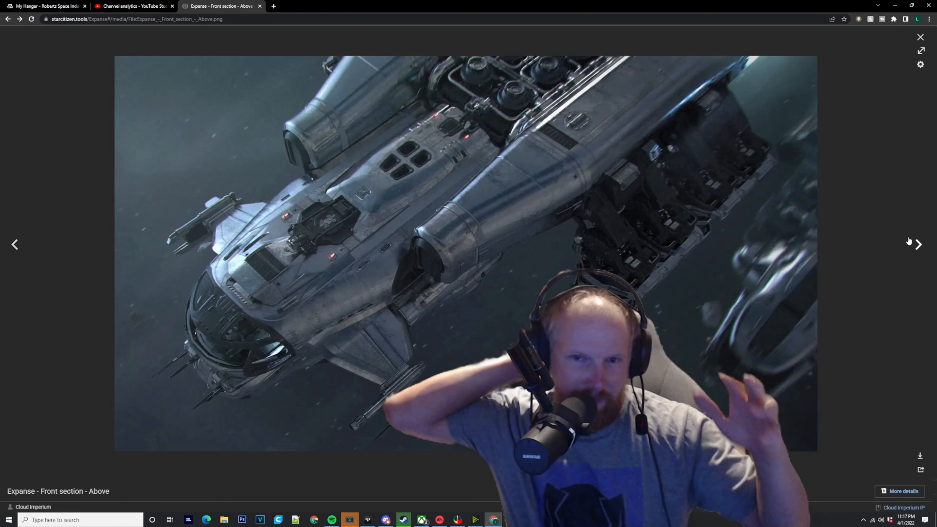
pyautogui.click(917, 245)
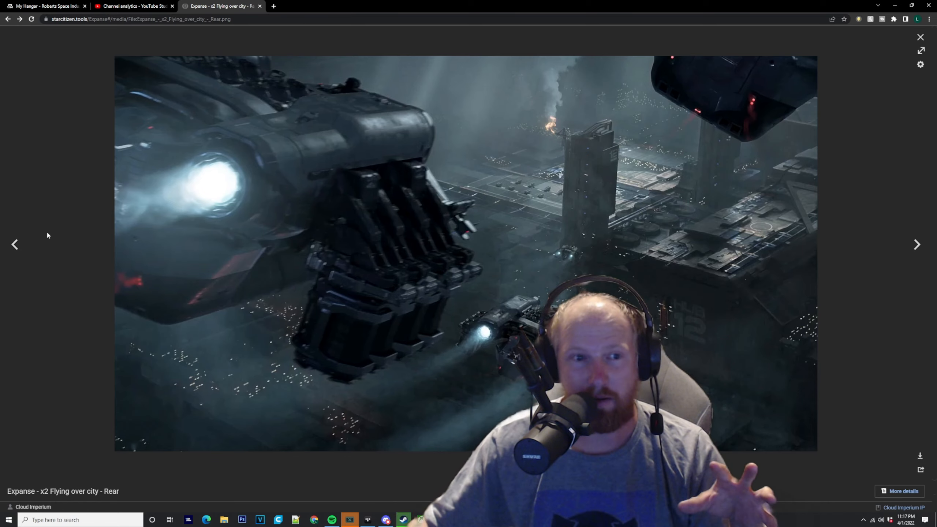
pyautogui.click(917, 245)
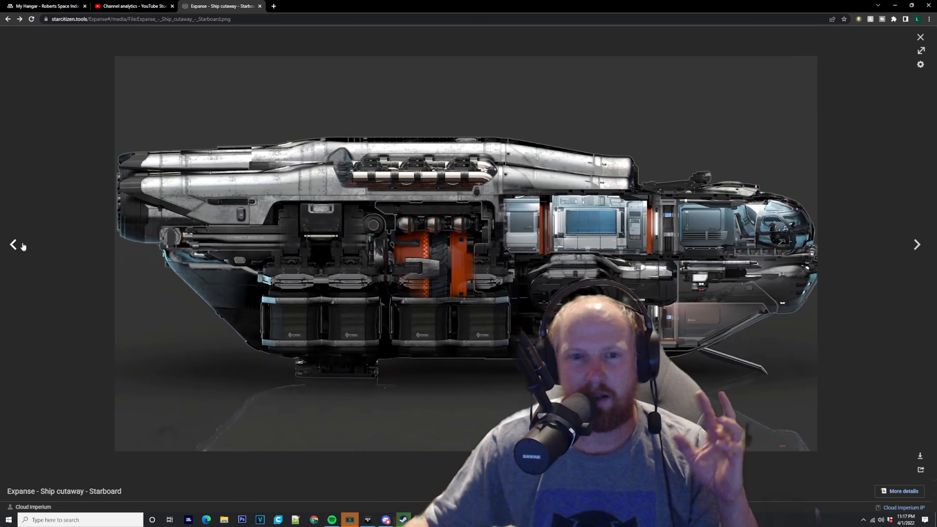
pyautogui.click(917, 244)
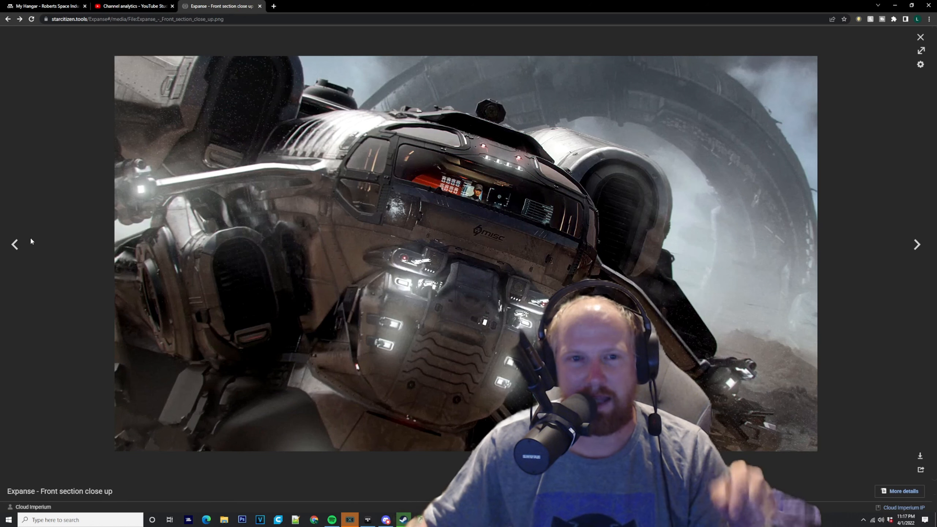